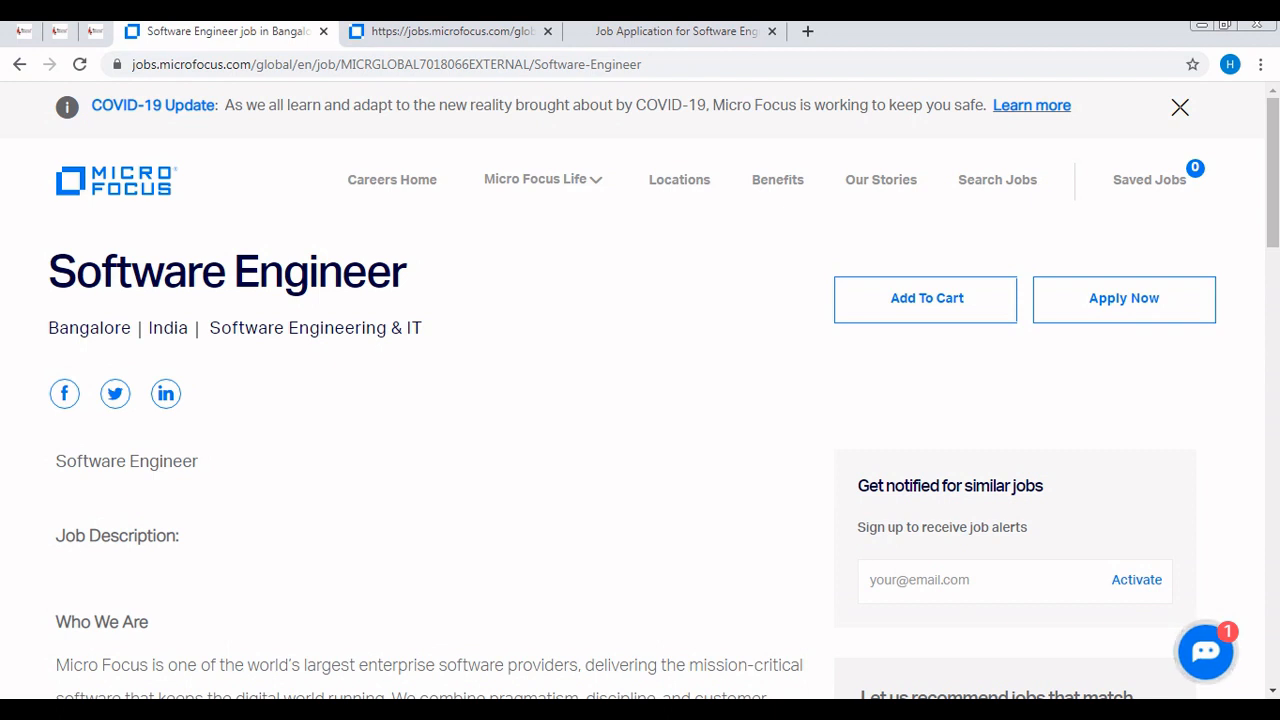
- Switch to the InsideView Software Engineer posting and bring the Responsibilities list into view
double_click(226, 270)
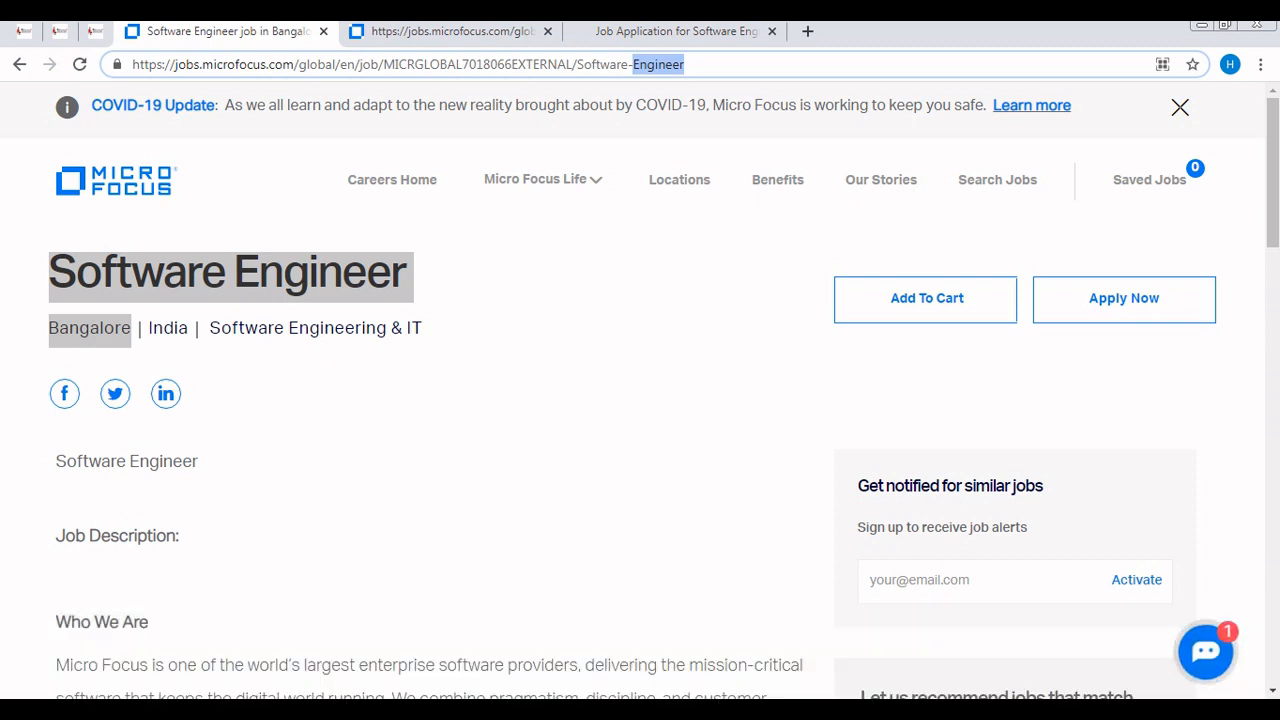
left_click(410, 64)
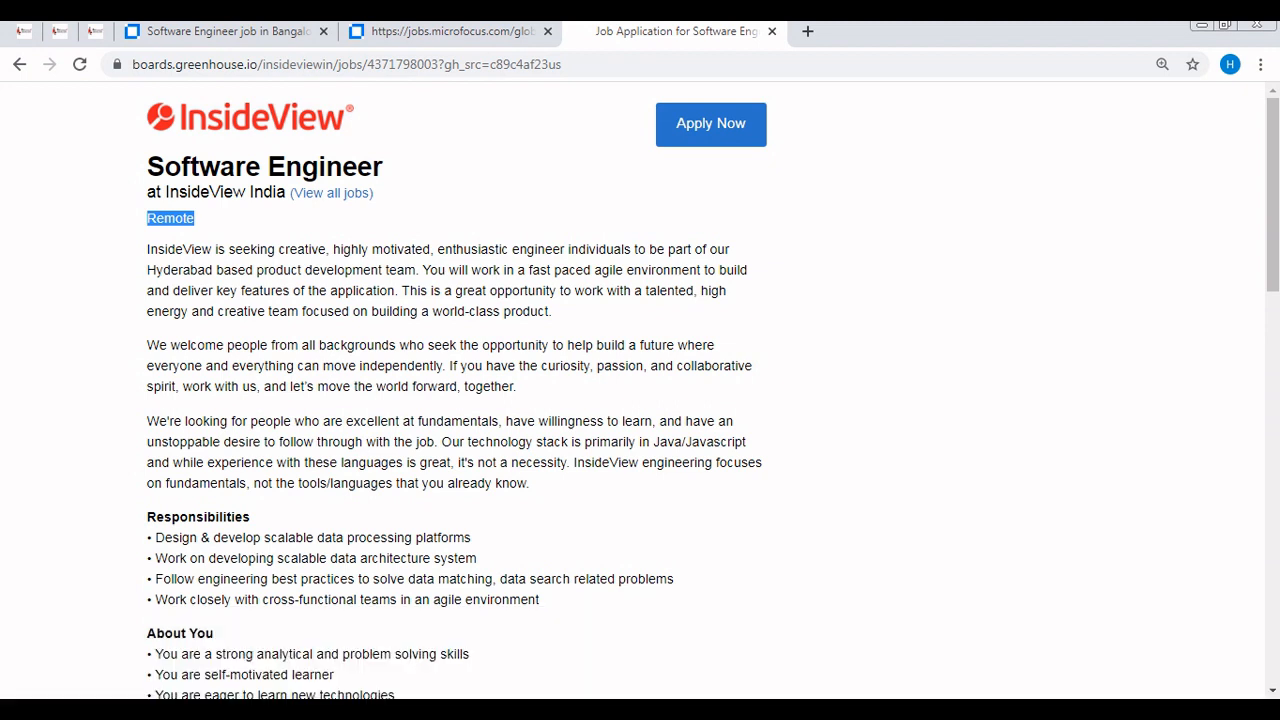
scroll("down", 3)
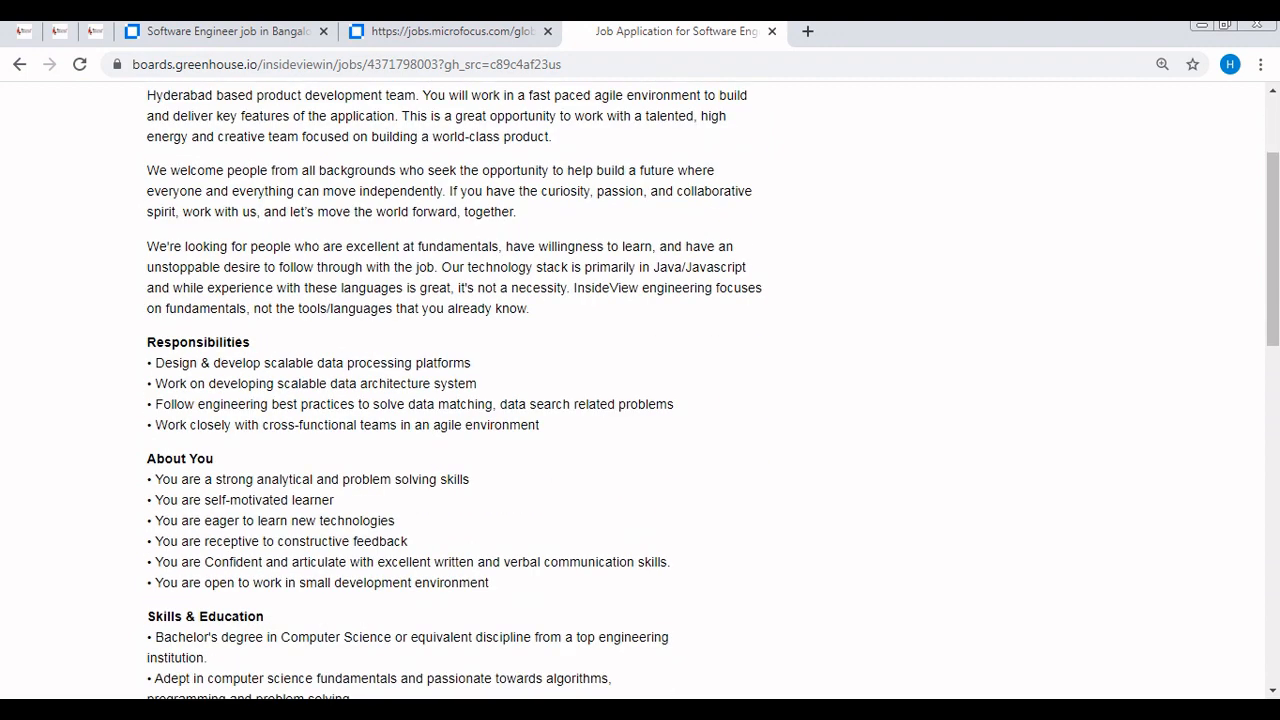
scroll("down", 3)
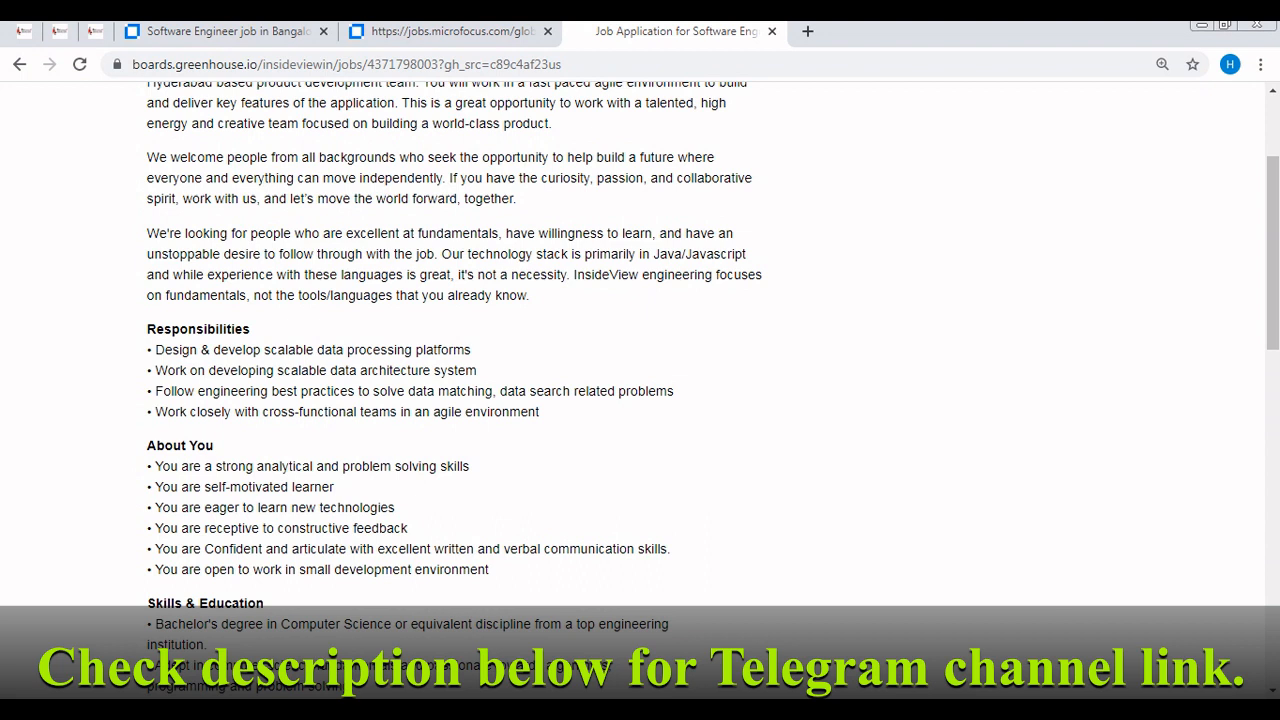
- Highlight the responsibilities bullet about scalable data architecture
left_click_drag(252, 328, 196, 370)
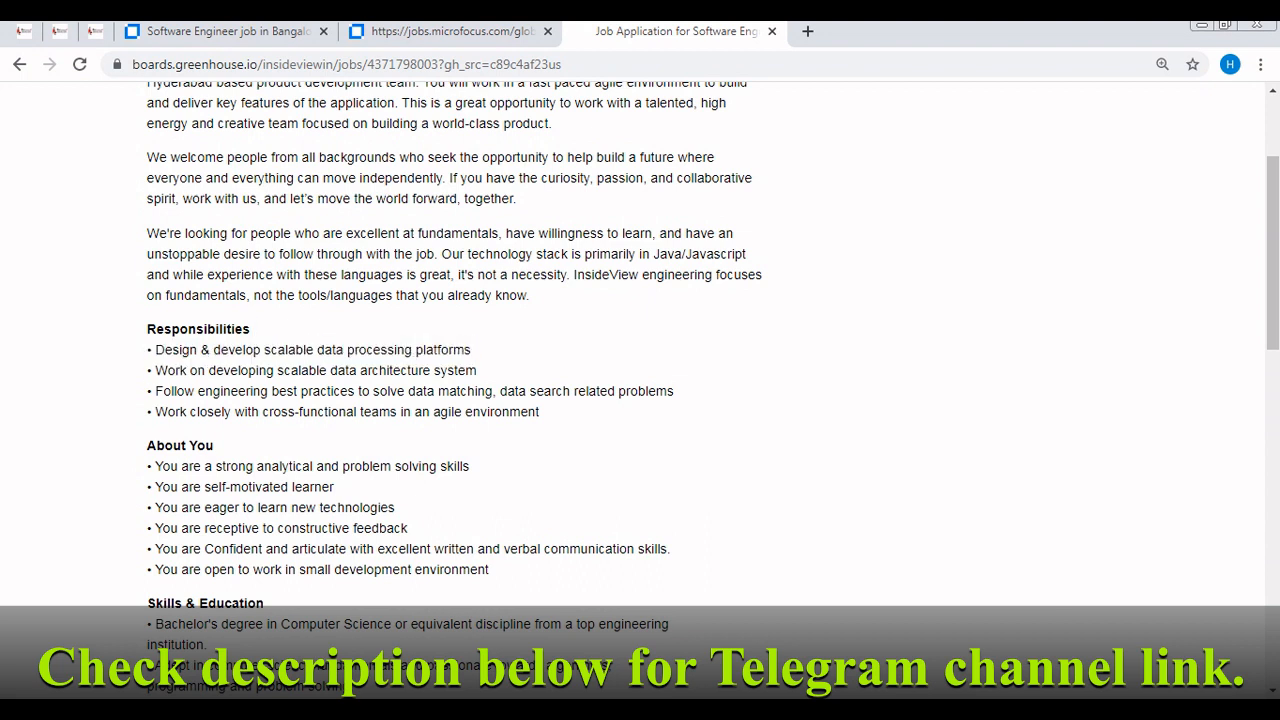
left_click_drag(222, 370, 372, 370)
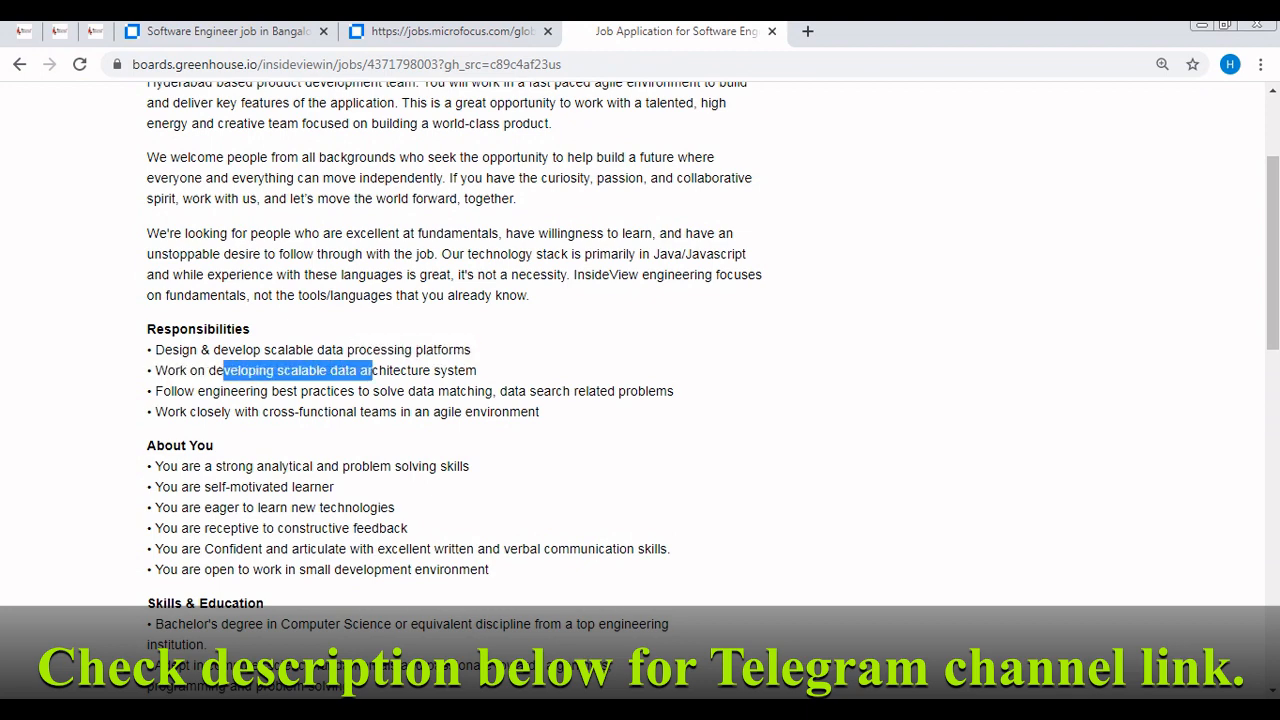
- Reveal the About You bullets and highlight the self-motivated learner and constructive feedback traits
scroll("down", 3)
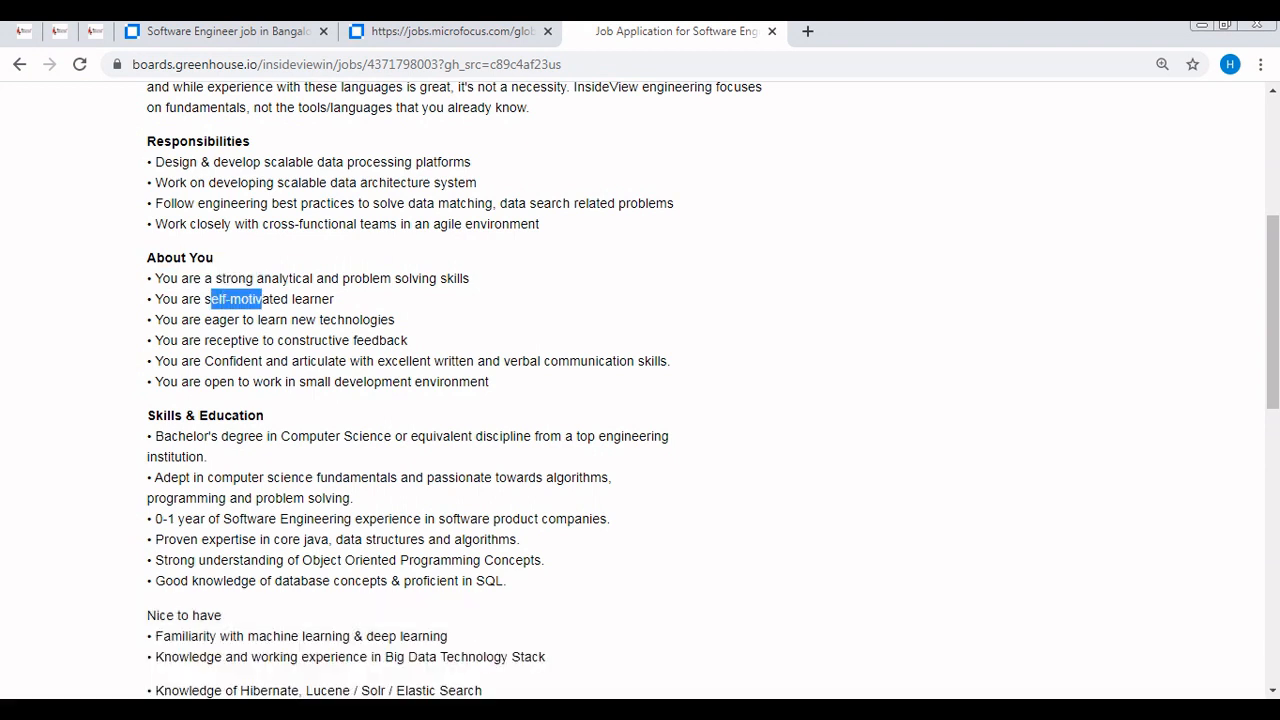
left_click_drag(212, 300, 334, 300)
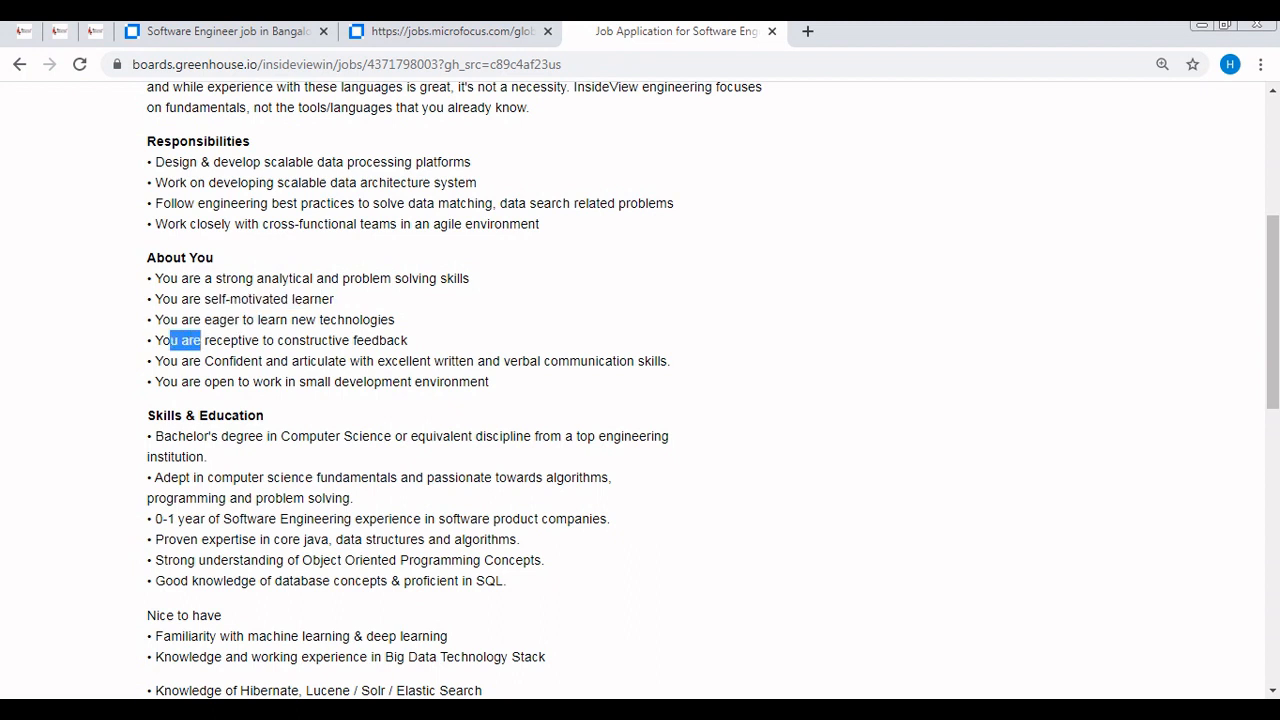
left_click_drag(200, 340, 370, 340)
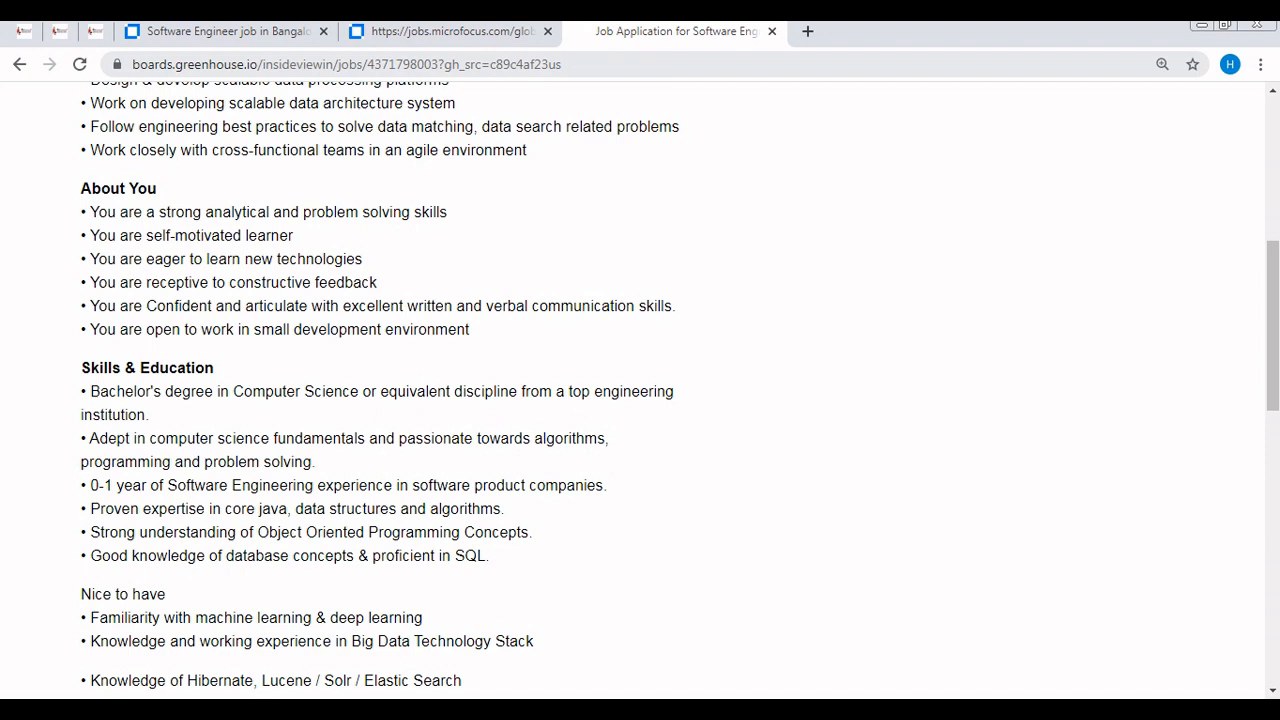
left_click_drag(90, 390, 148, 414)
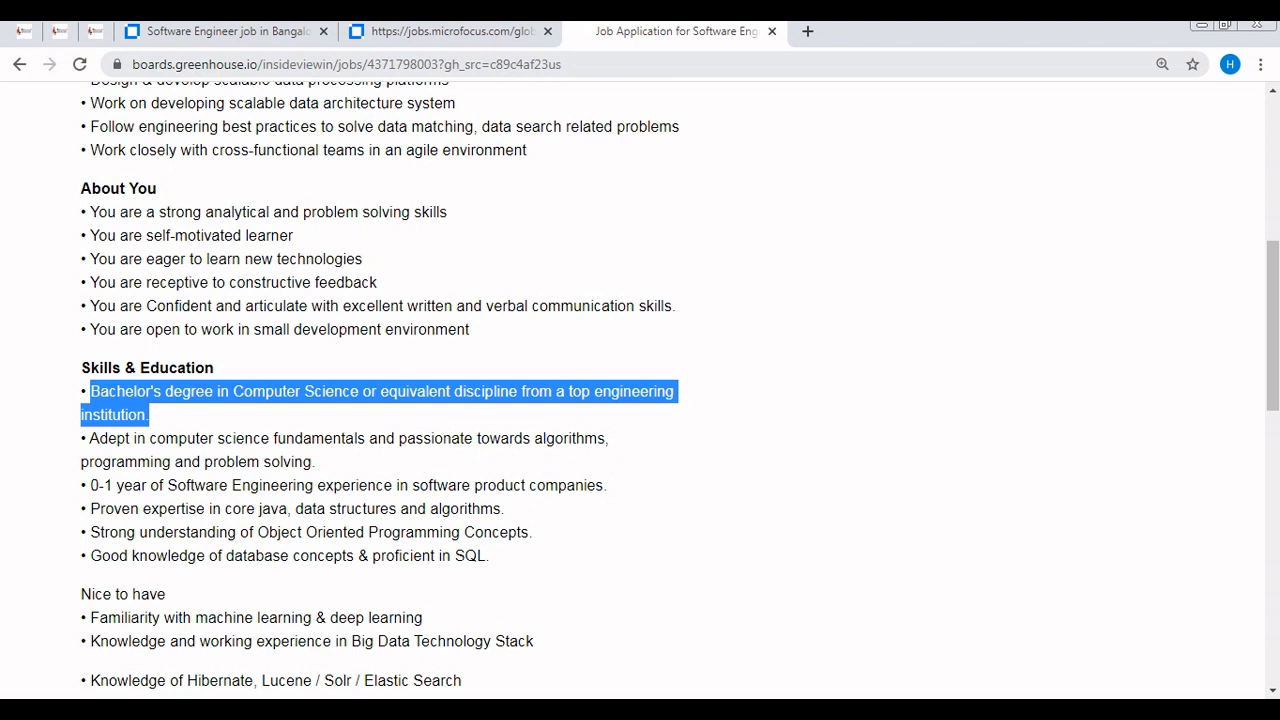
left_click_drag(100, 460, 304, 460)
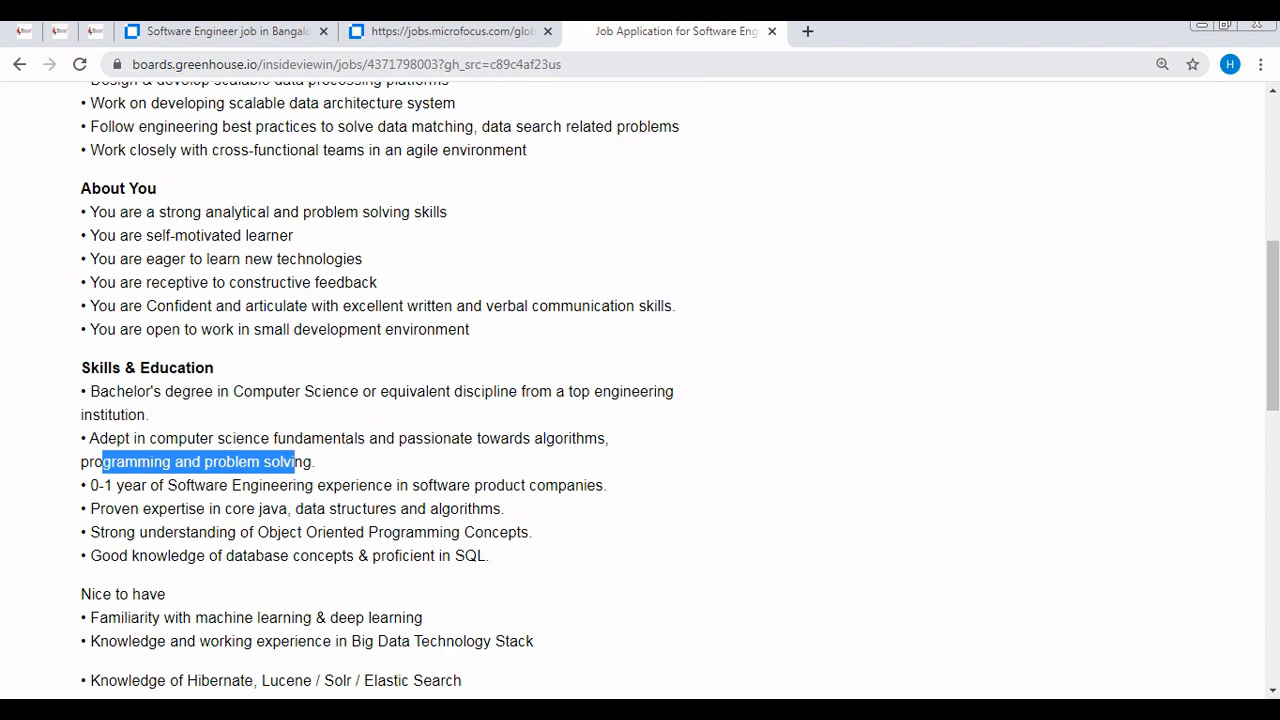
left_click_drag(116, 486, 610, 486)
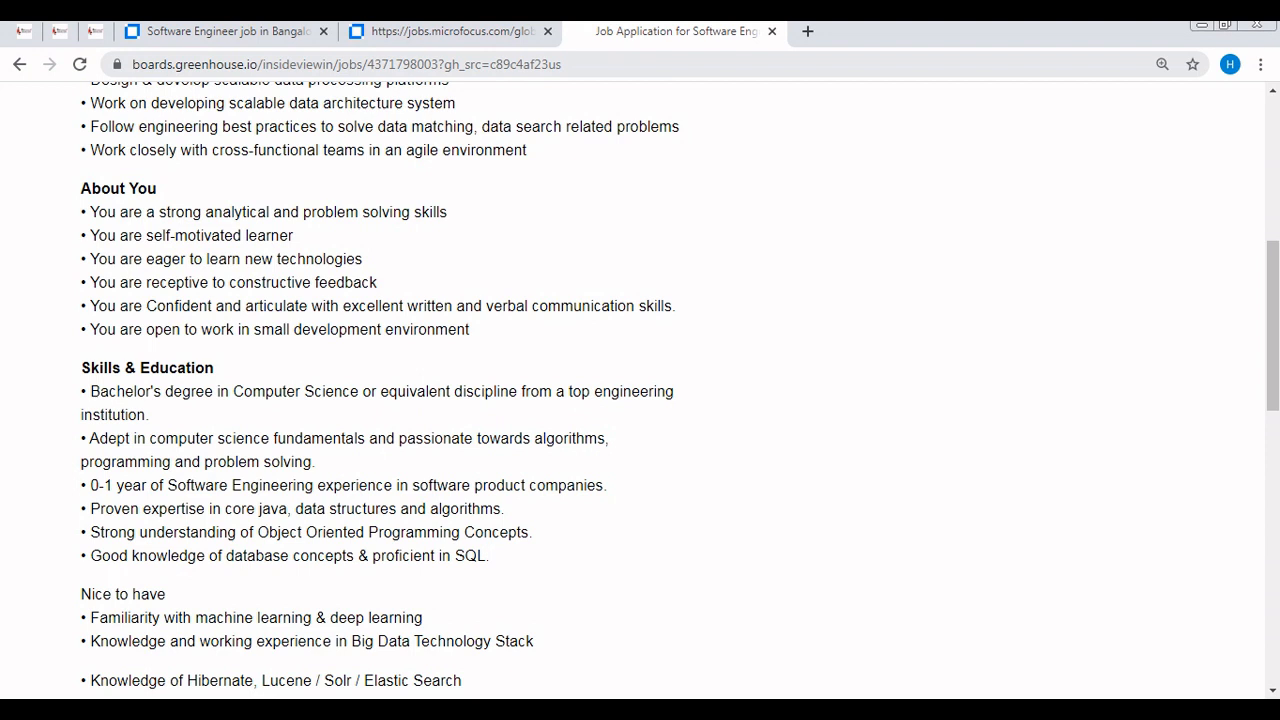
left_click_drag(276, 486, 216, 508)
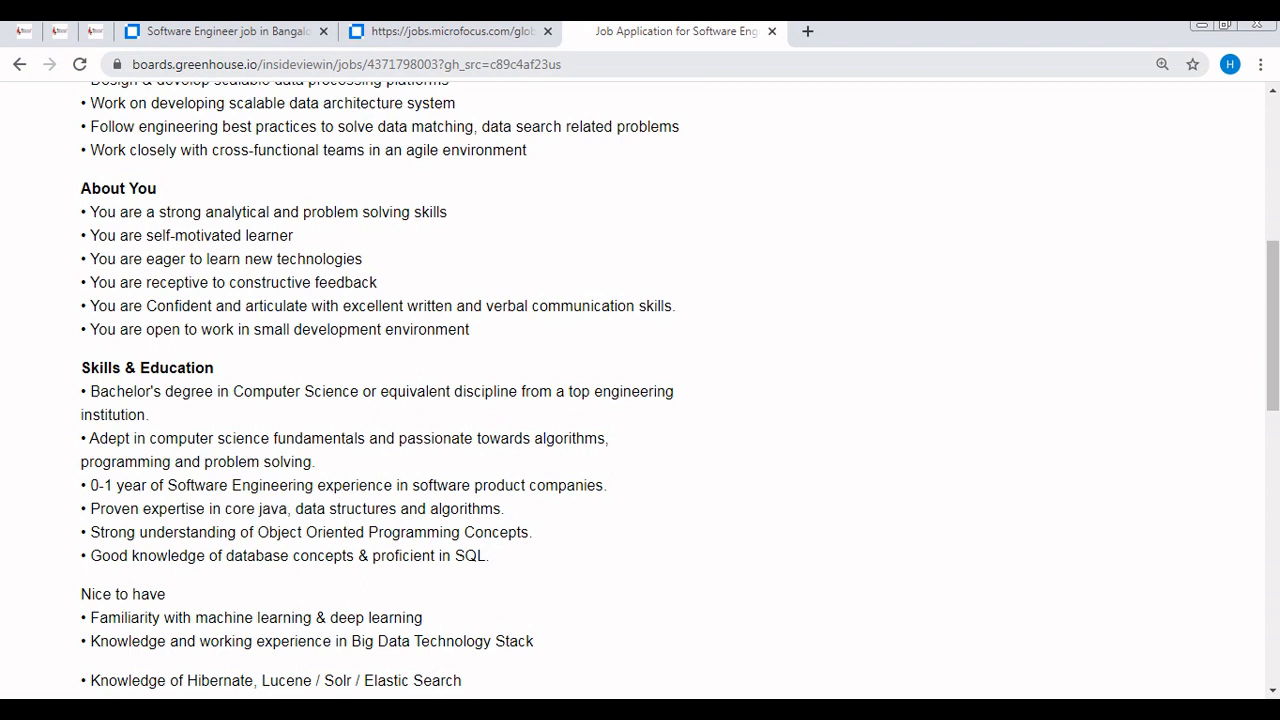
left_click_drag(296, 510, 504, 510)
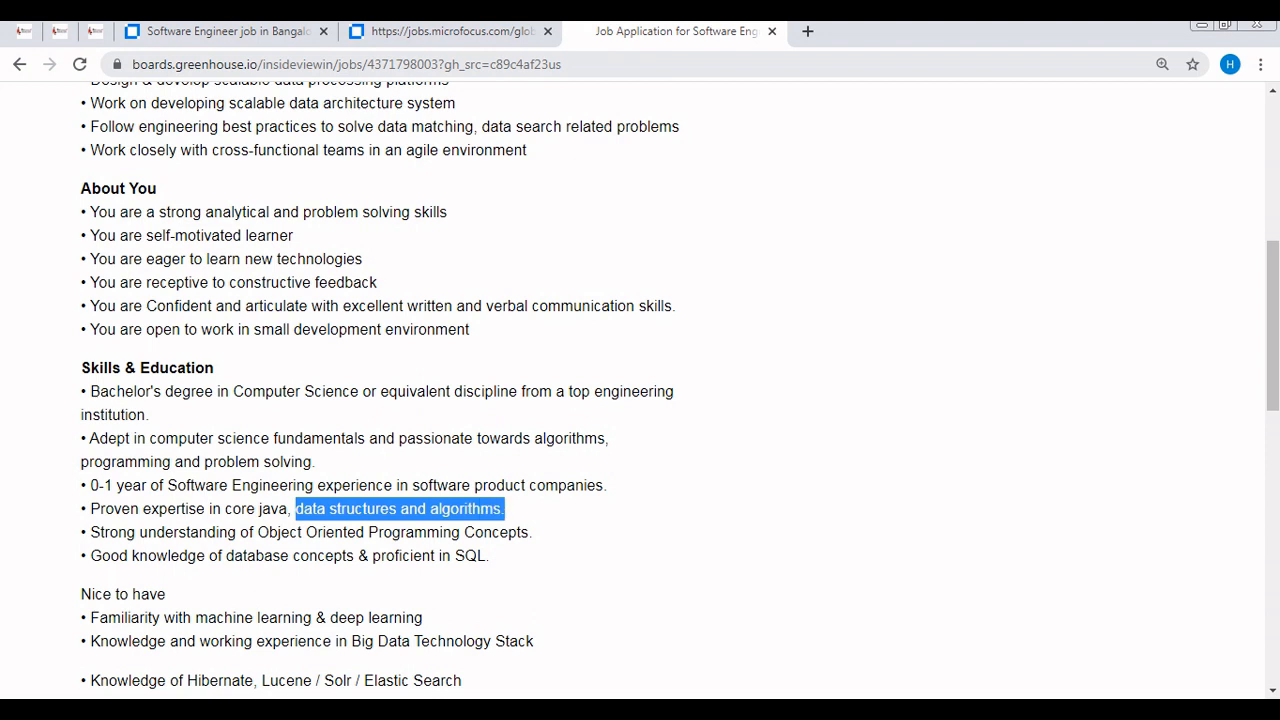
left_click_drag(248, 532, 406, 532)
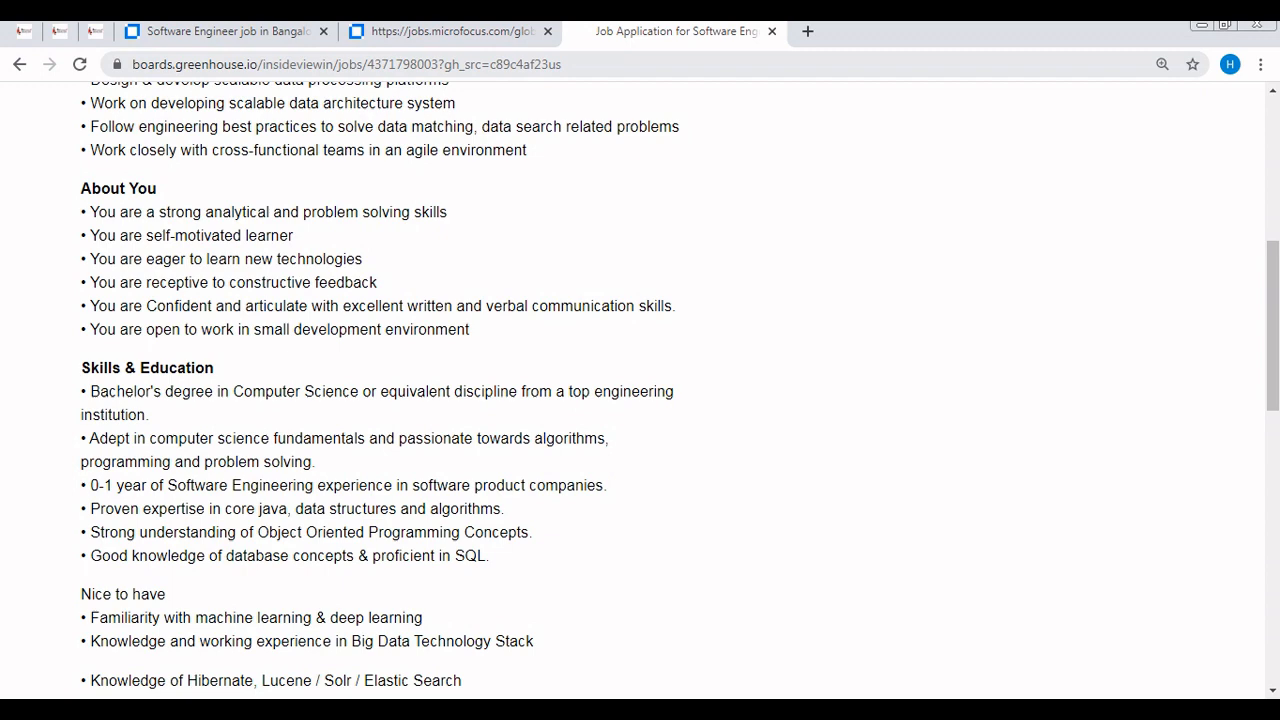
scroll("down", 3)
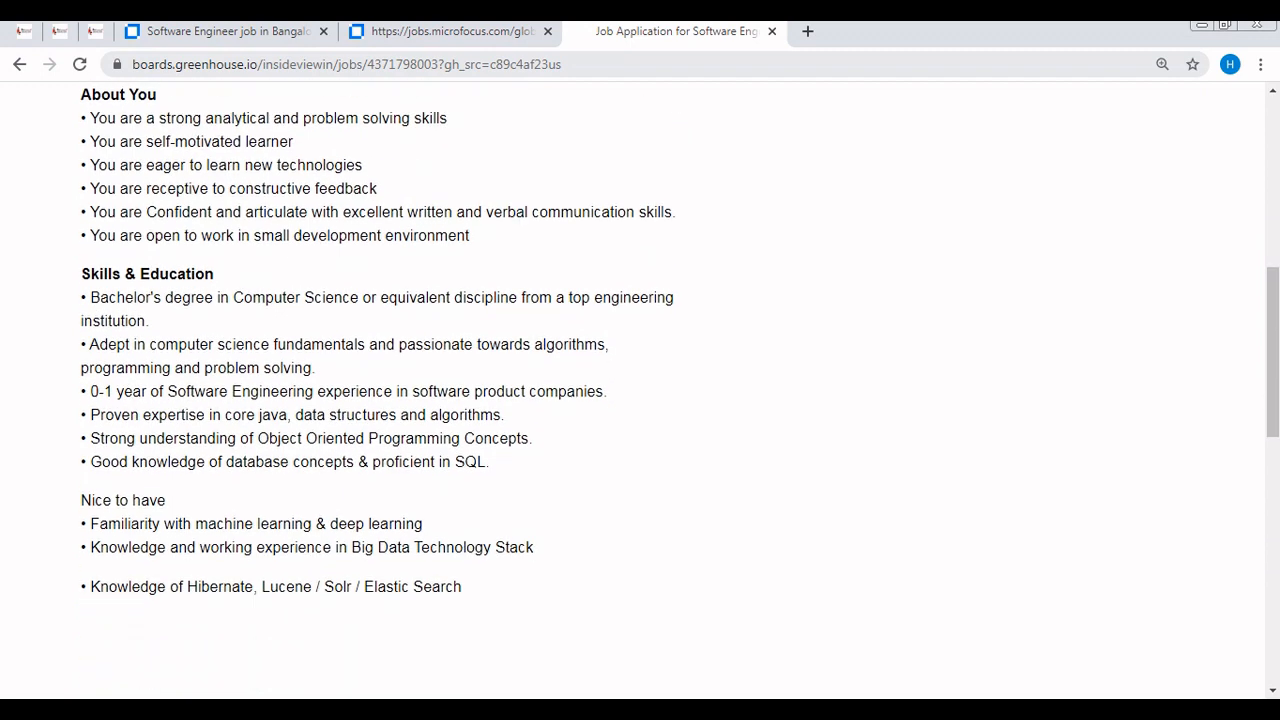
scroll("down", 3)
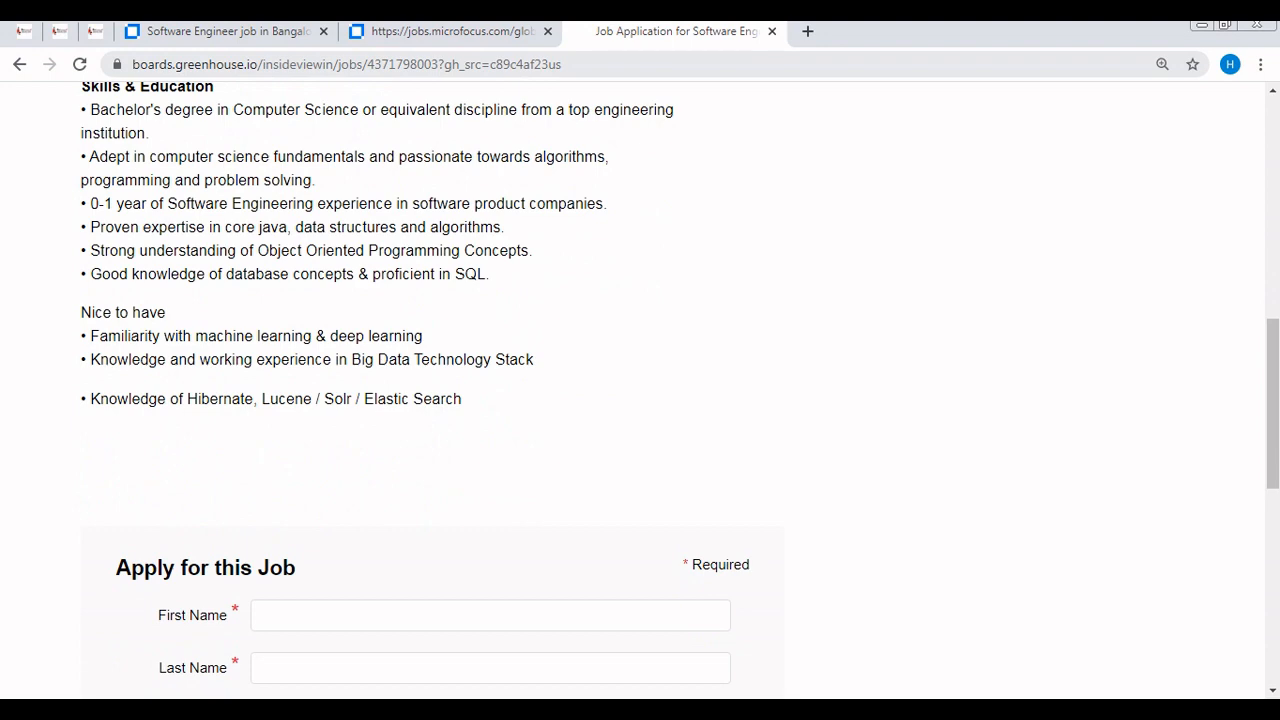
scroll("down", 3)
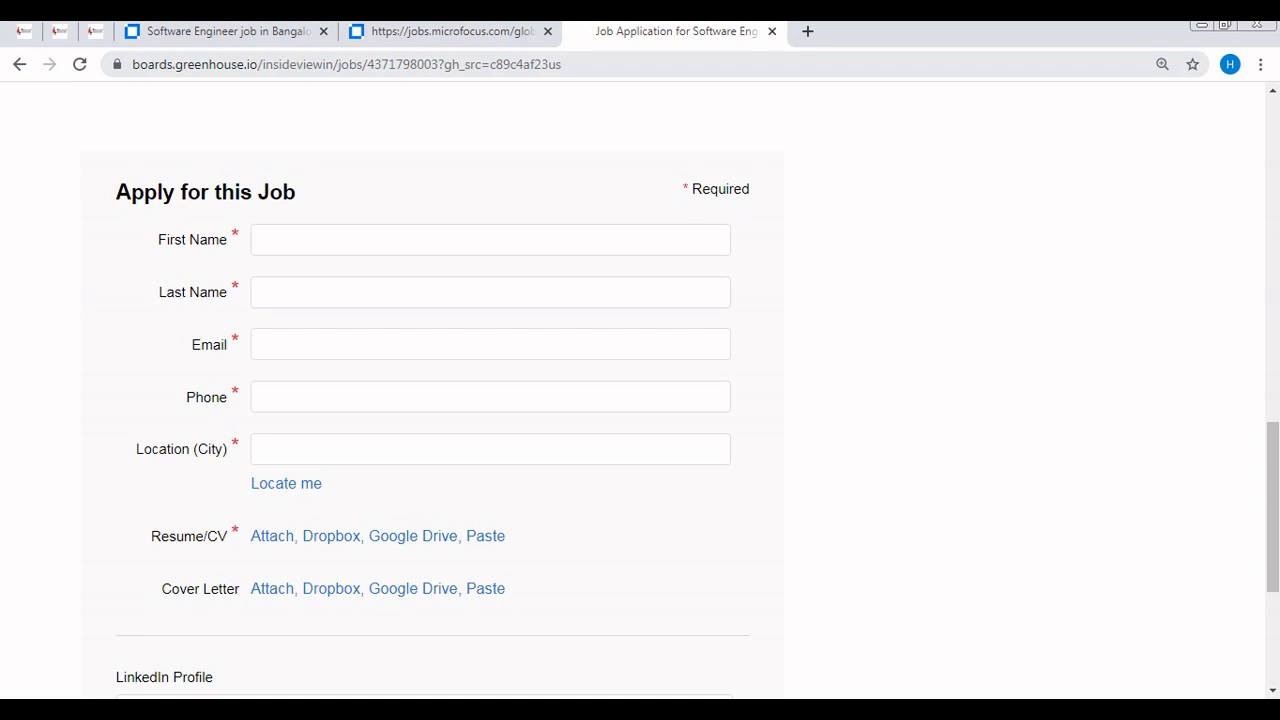
left_click(488, 448)
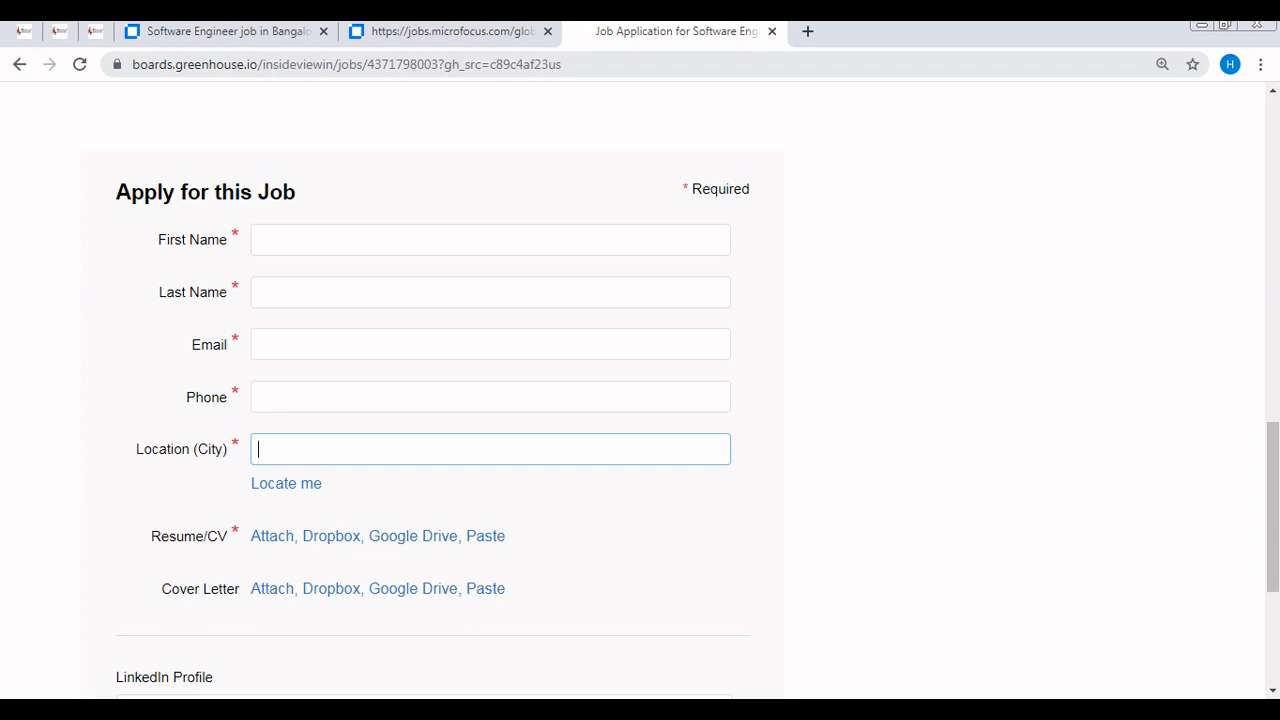
mouse_move(272, 536)
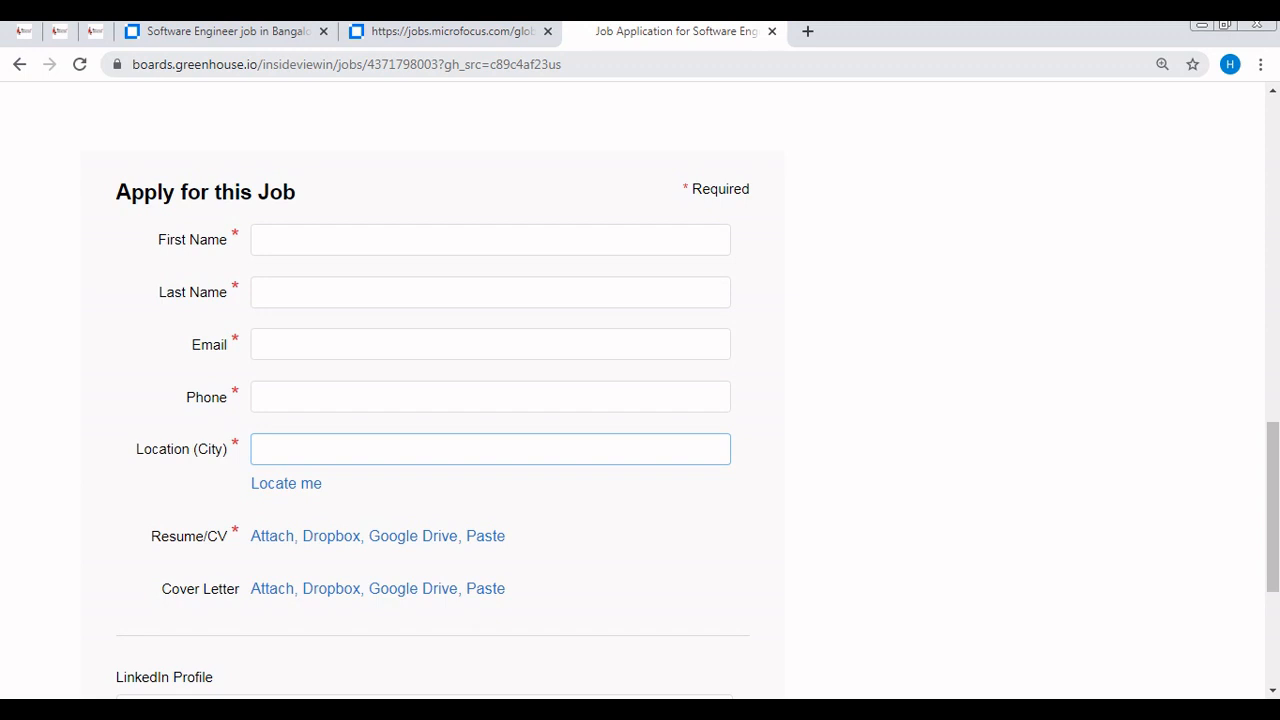
left_click(490, 448)
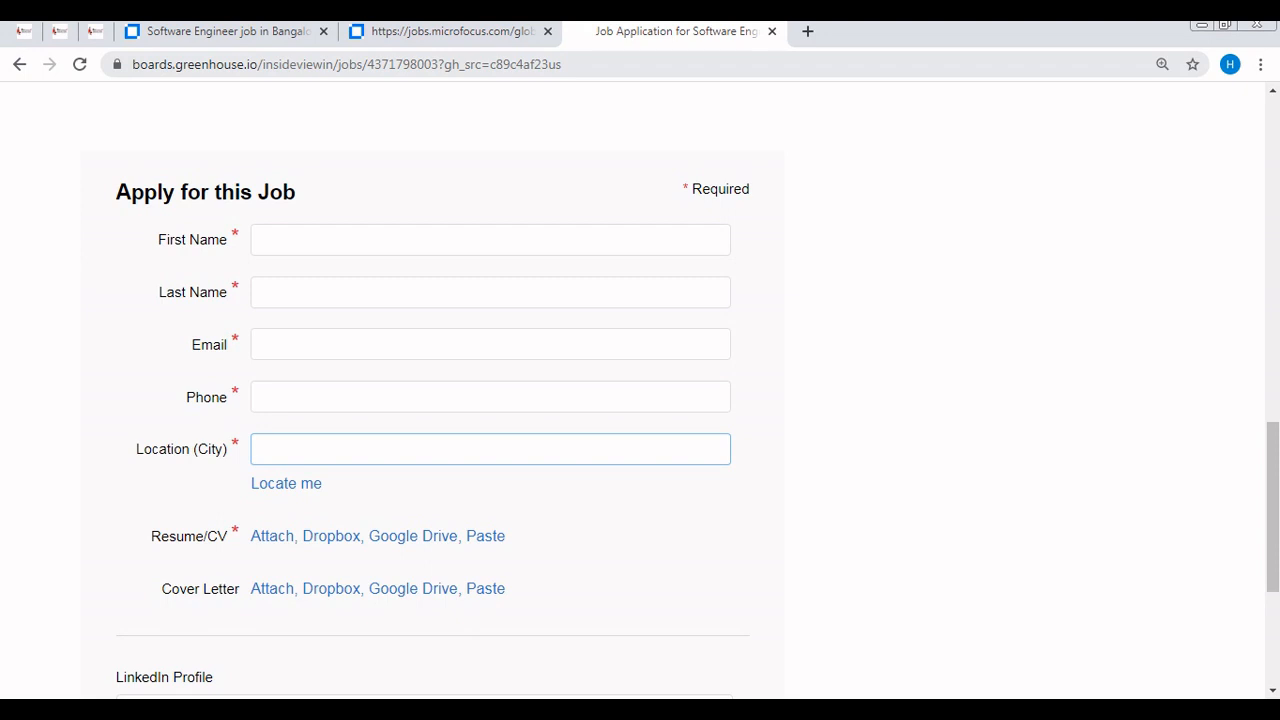
scroll("down", 3)
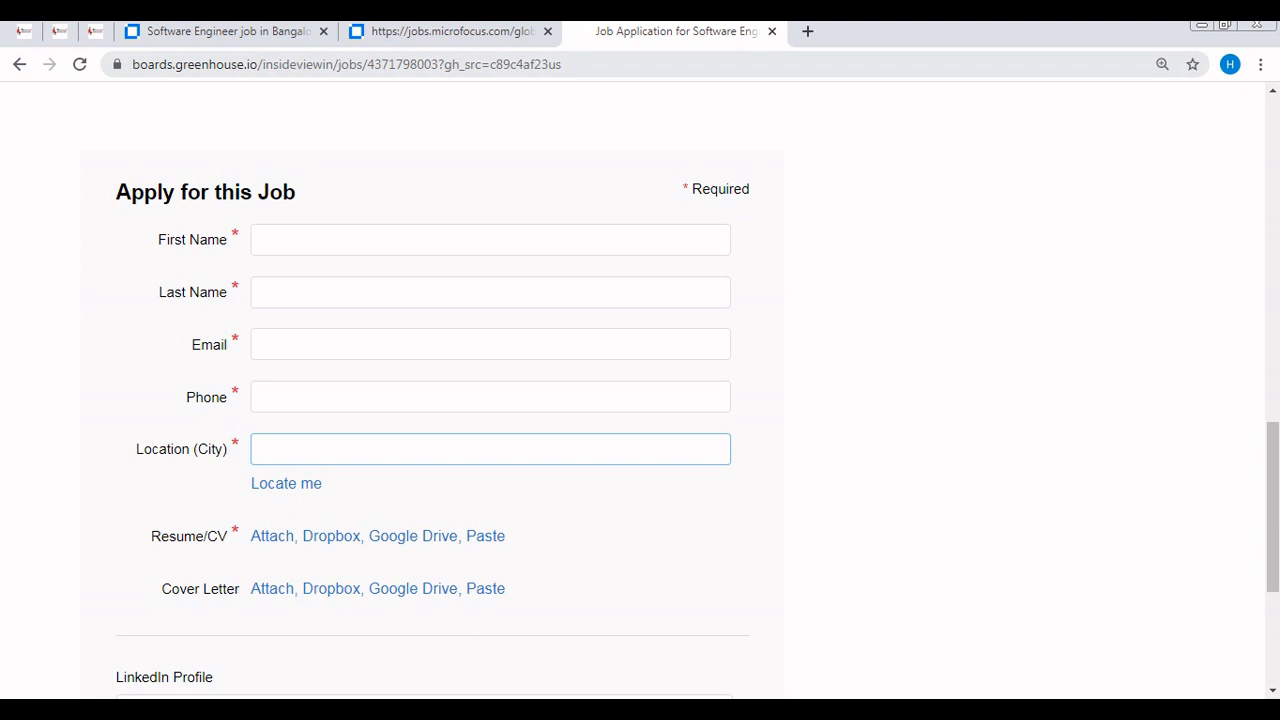
mouse_move(272, 536)
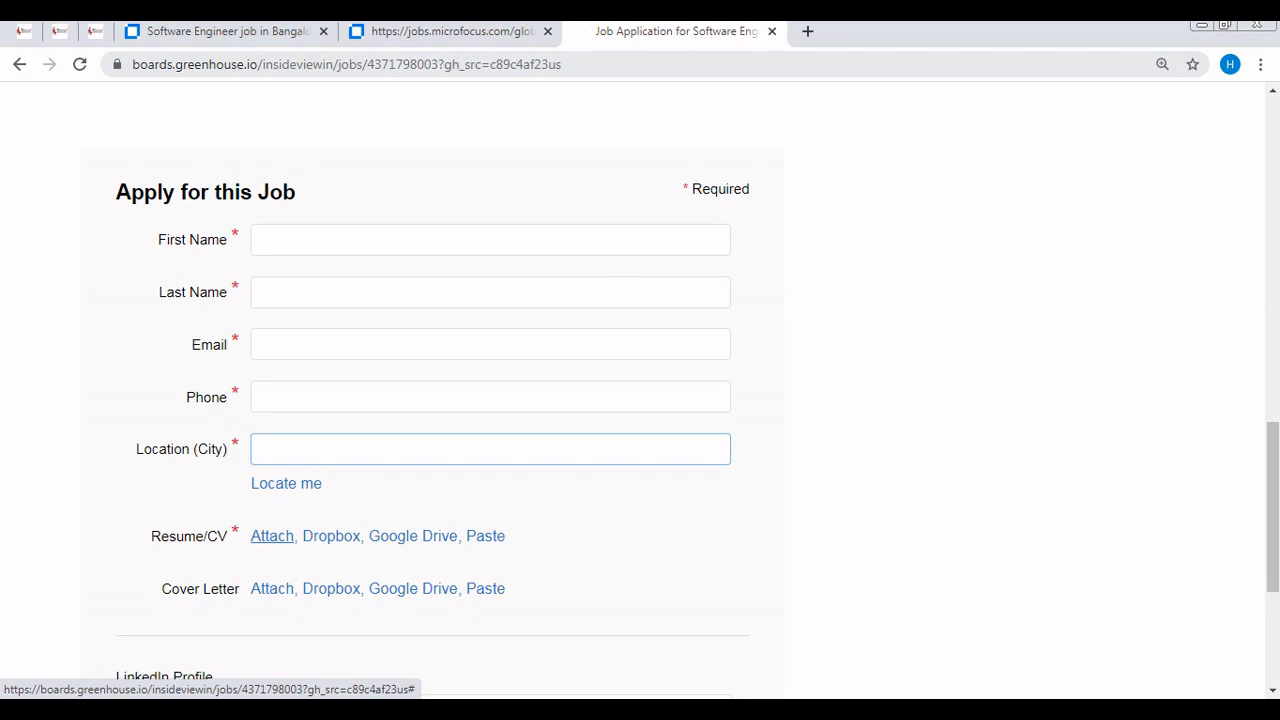
left_click(490, 448)
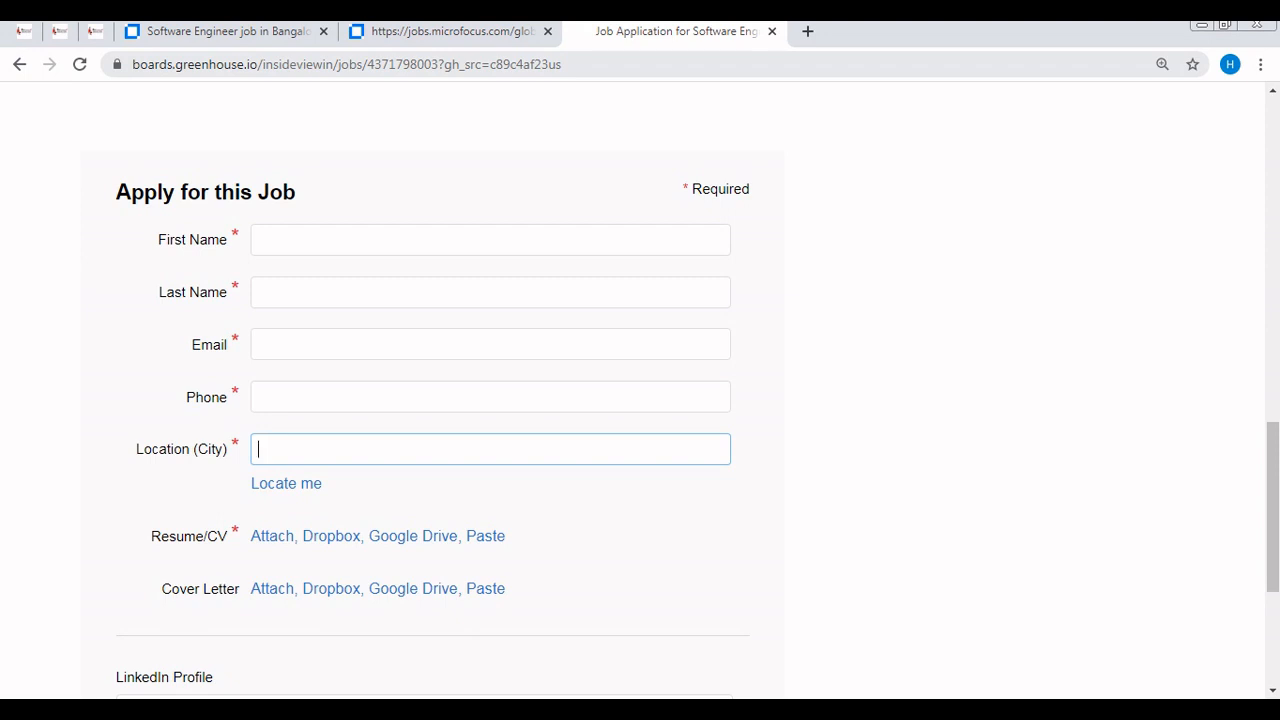
scroll("down", 3)
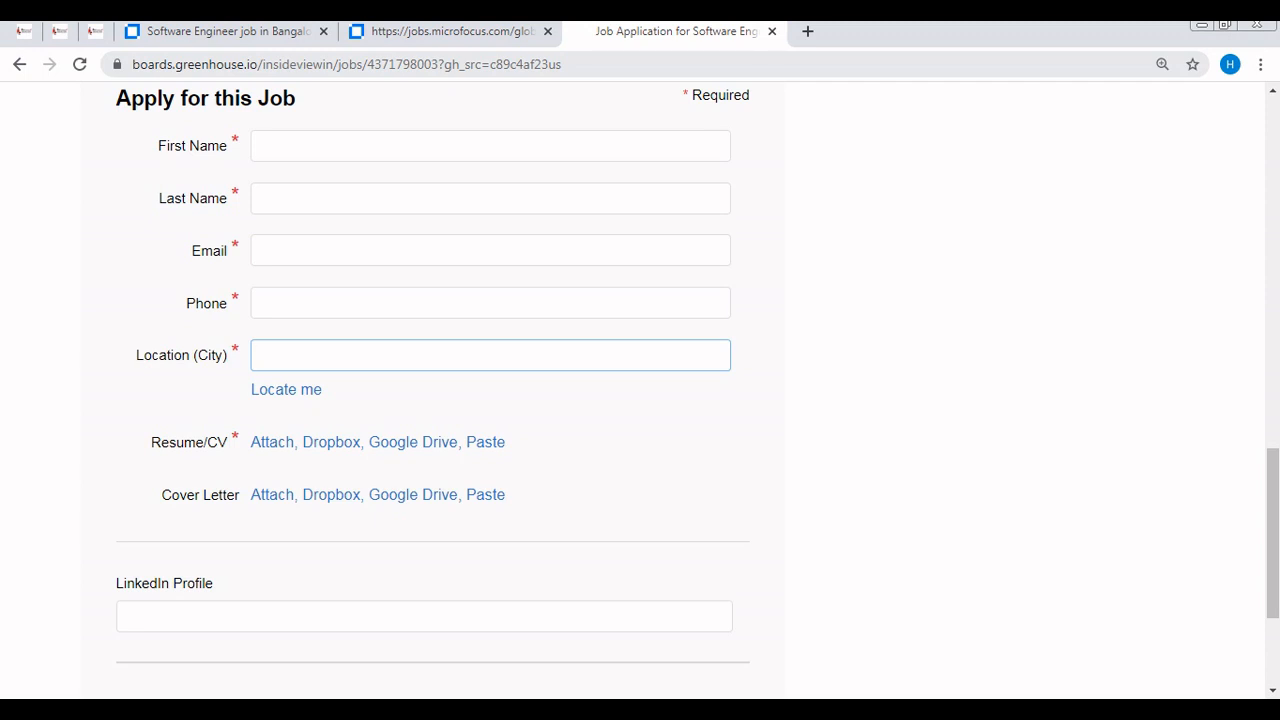
left_click(490, 356)
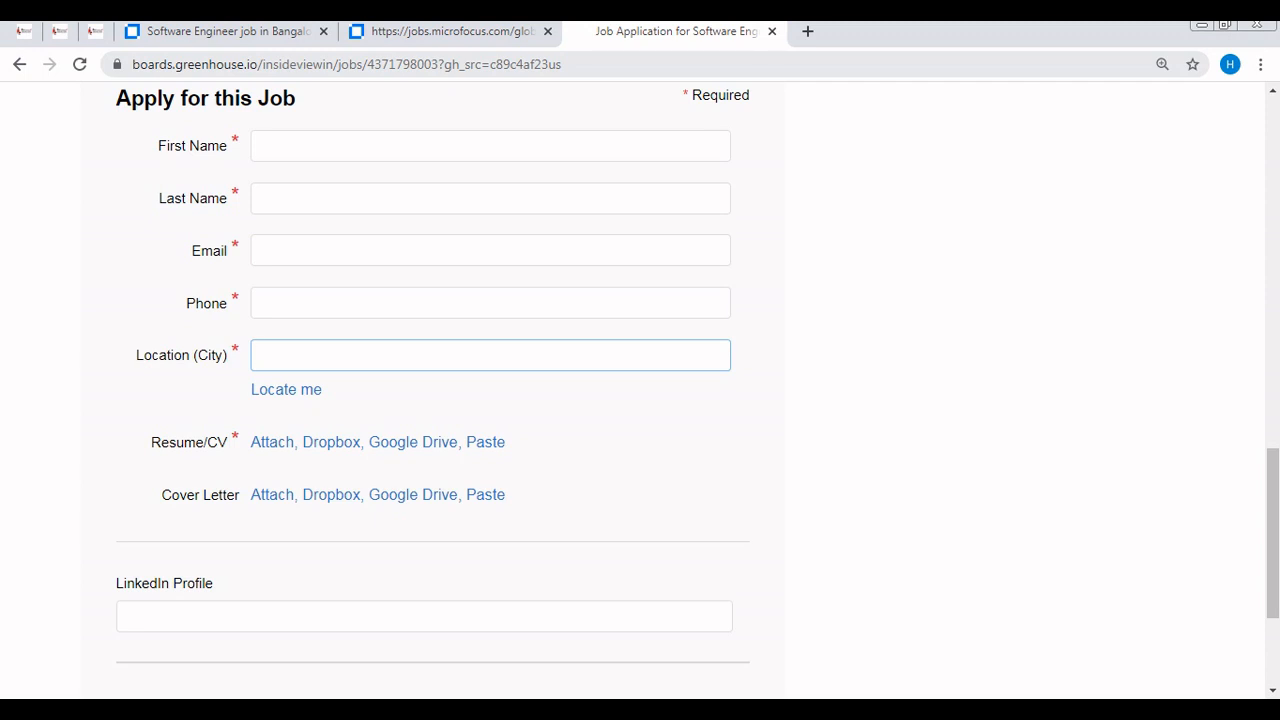
mouse_move(332, 496)
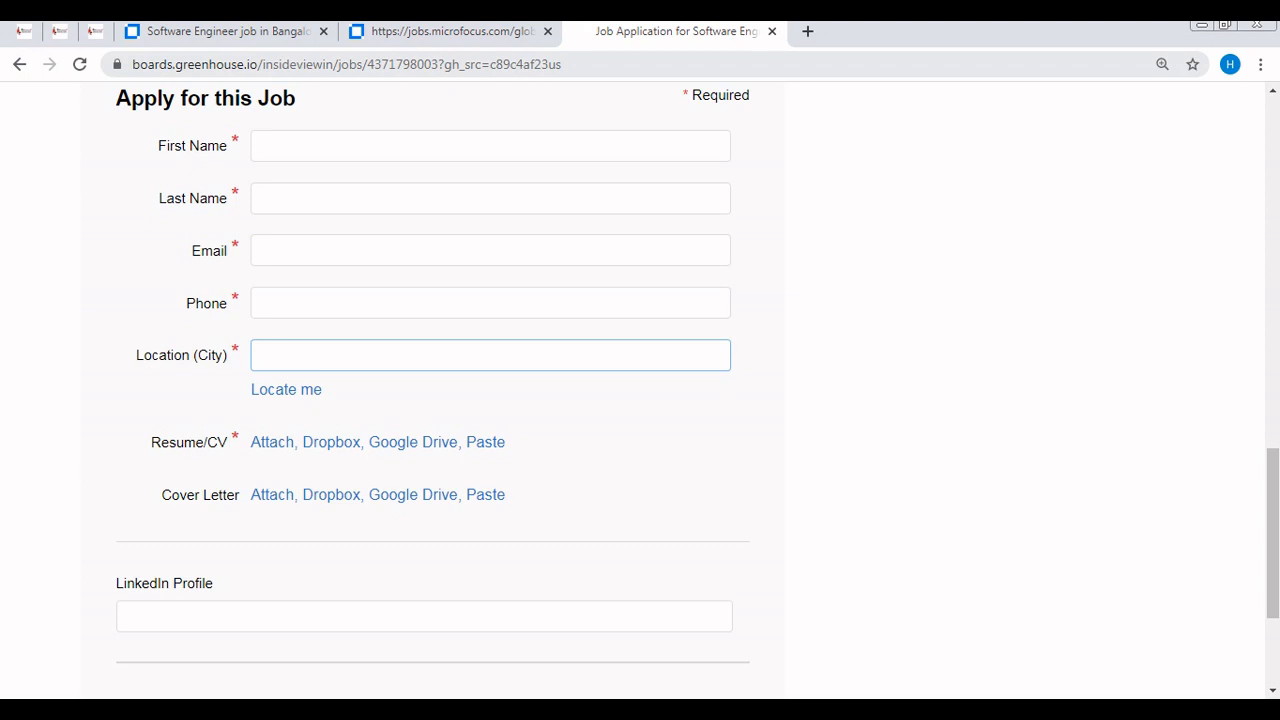
left_click(490, 356)
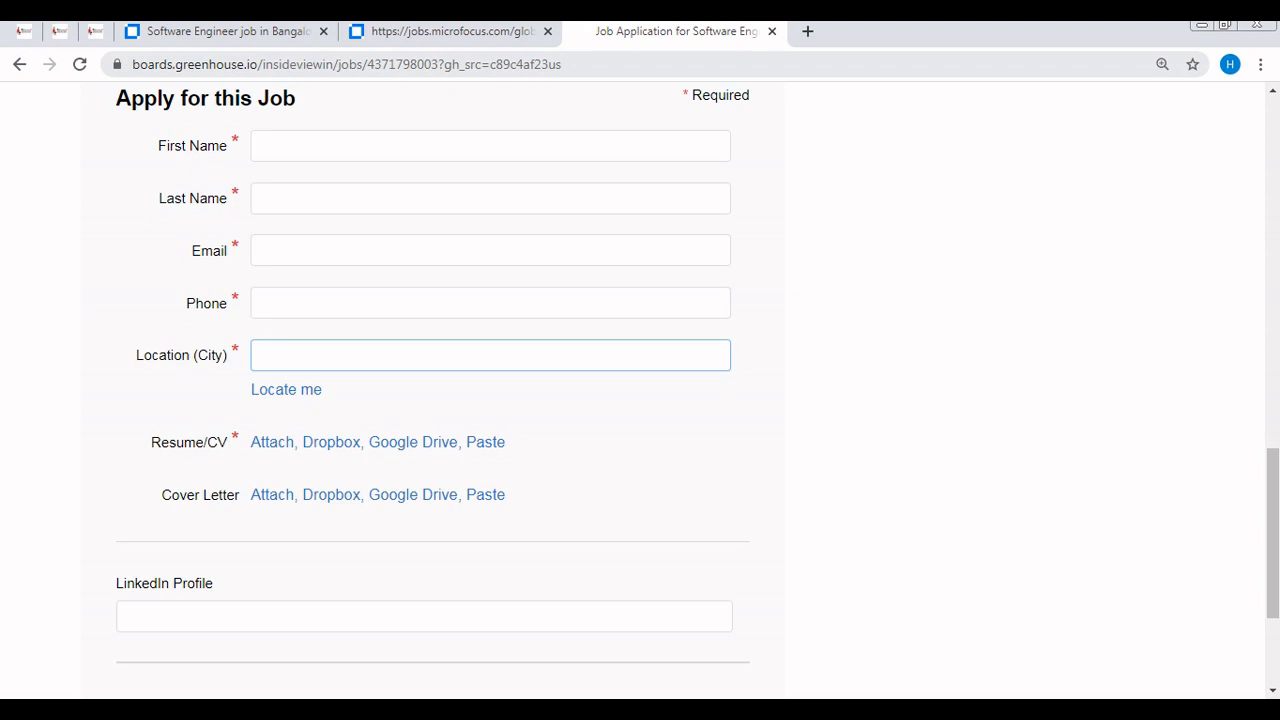
left_click(490, 356)
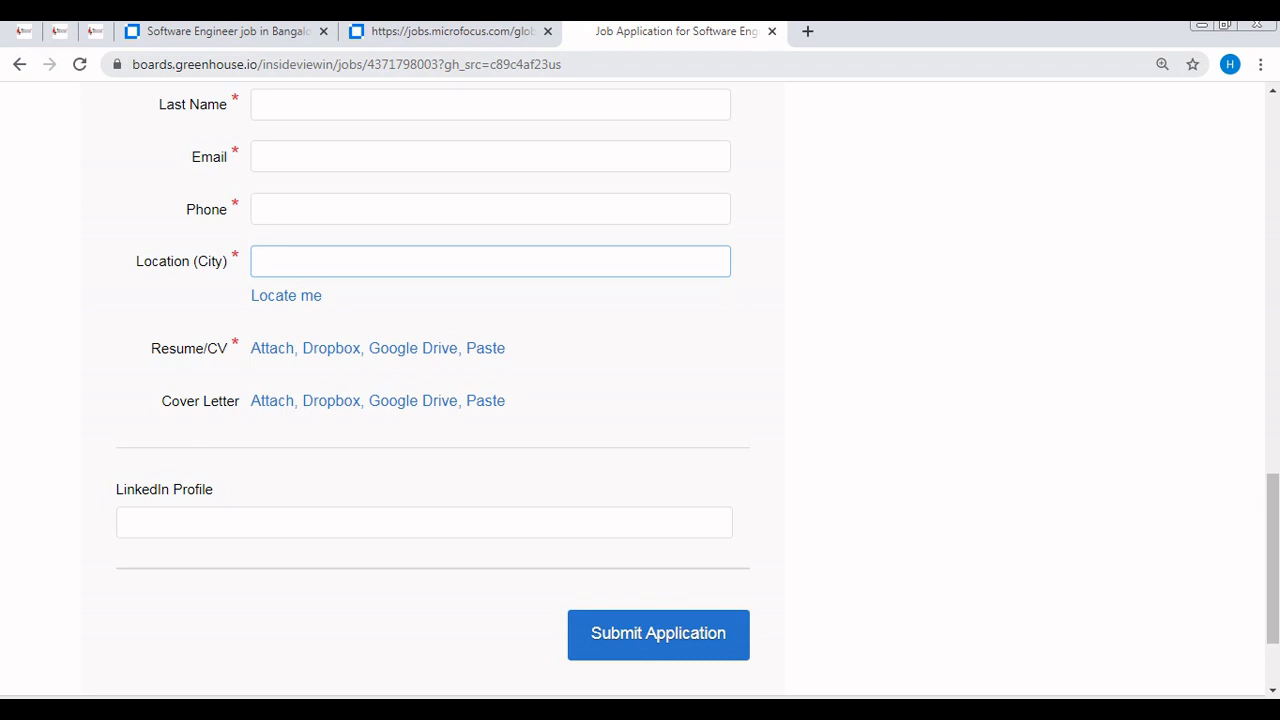
left_click(490, 260)
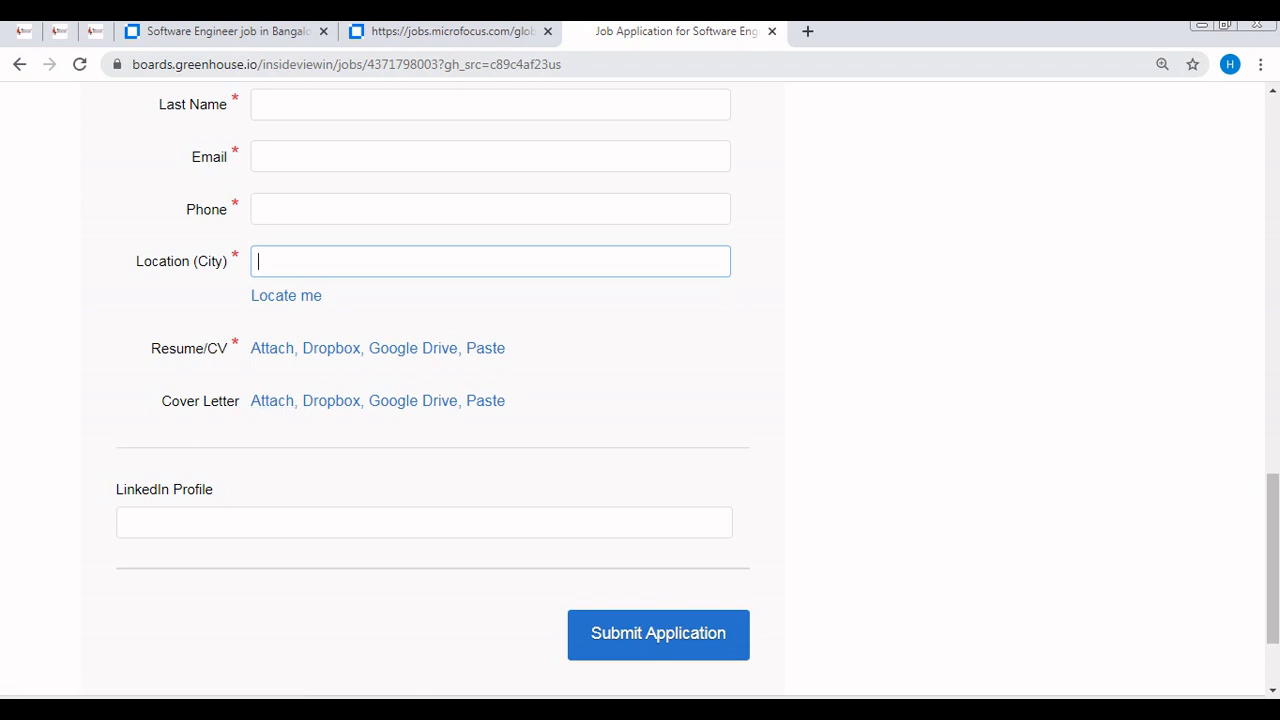
- Scroll past Submit Application to the footer, then back up to the job title
scroll("down", 3)
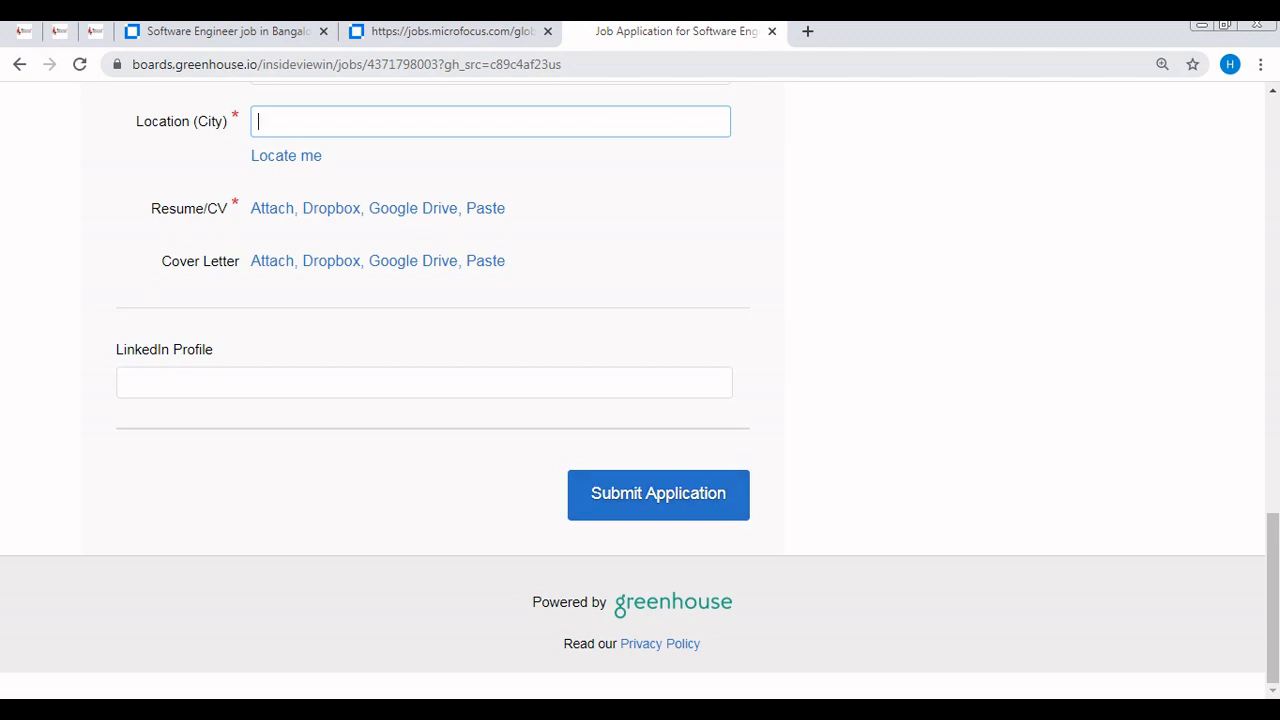
mouse_move(272, 260)
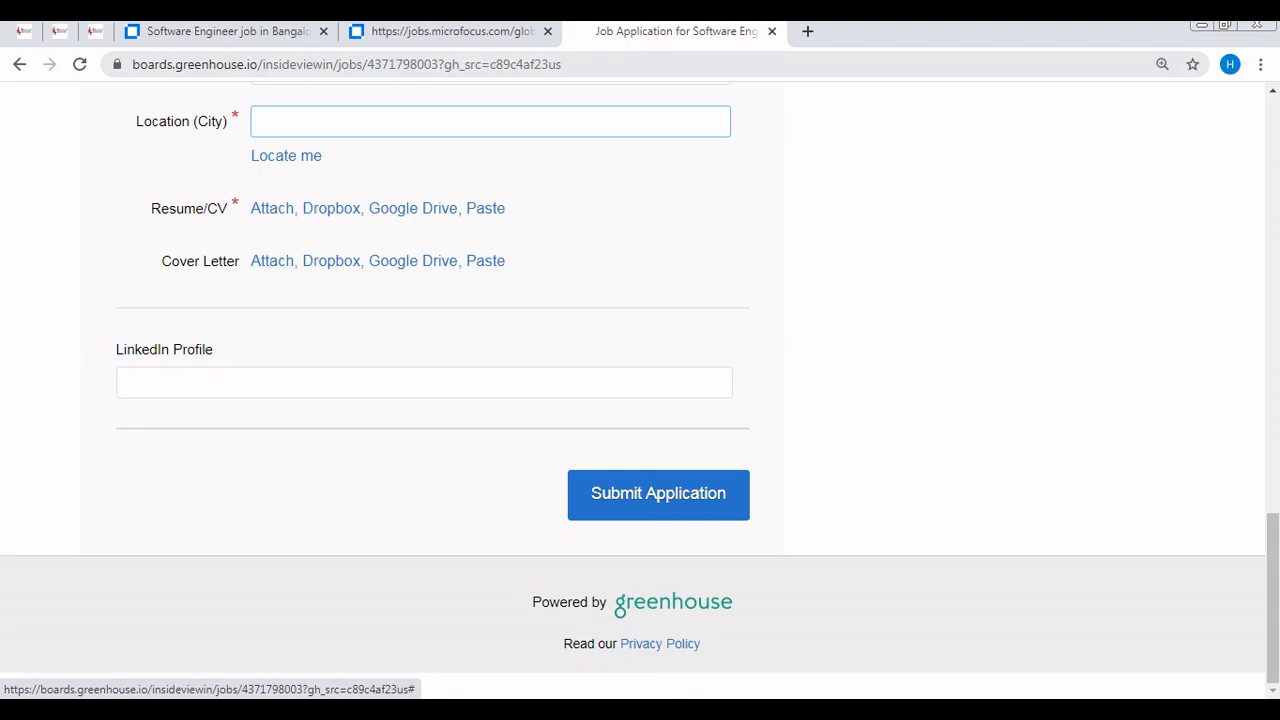
scroll("up", 3)
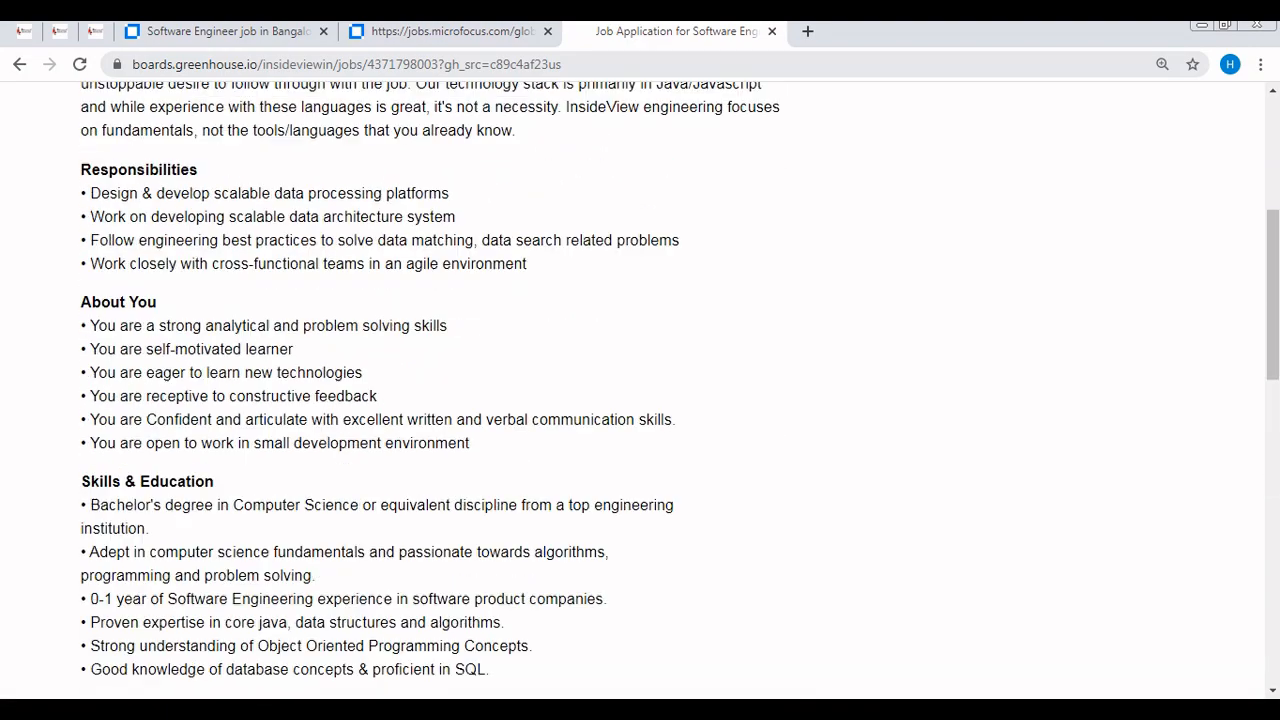
scroll("up", 3)
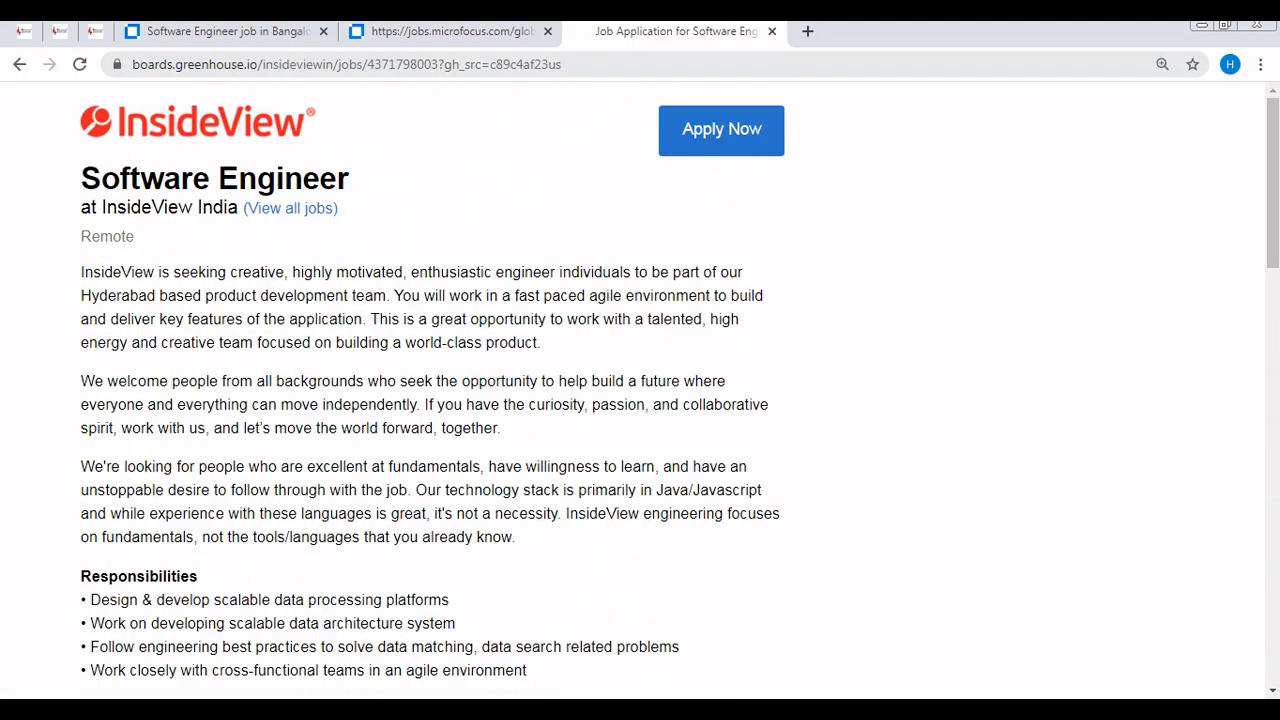